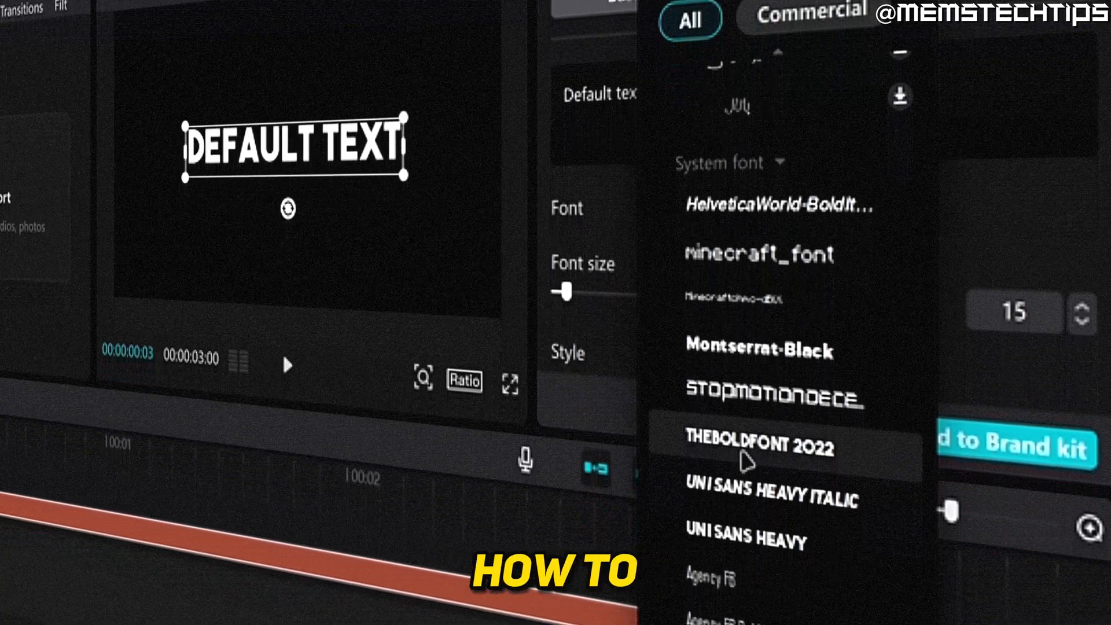
- Scroll the Font list and apply Chinoz to the Default text clip
scroll("down", 3)
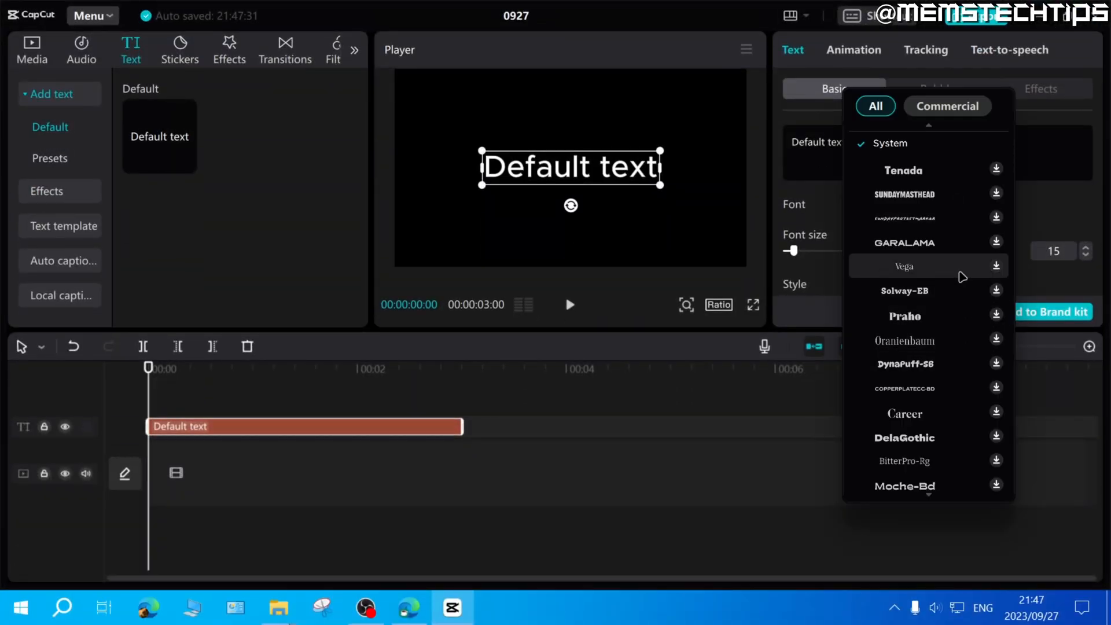
scroll("down", 3)
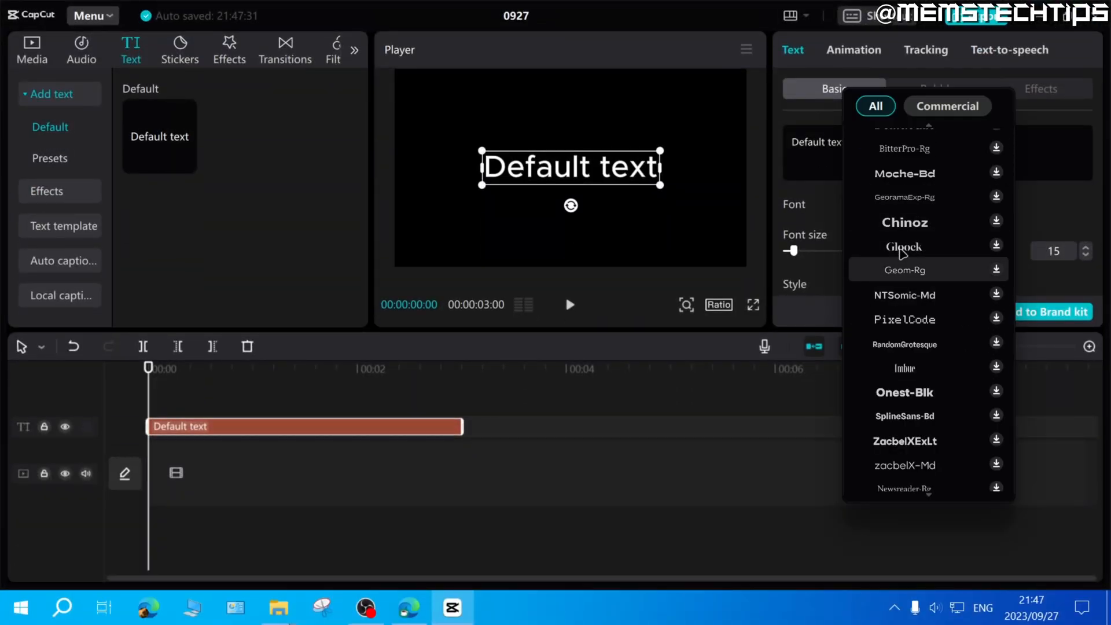
left_click(904, 222)
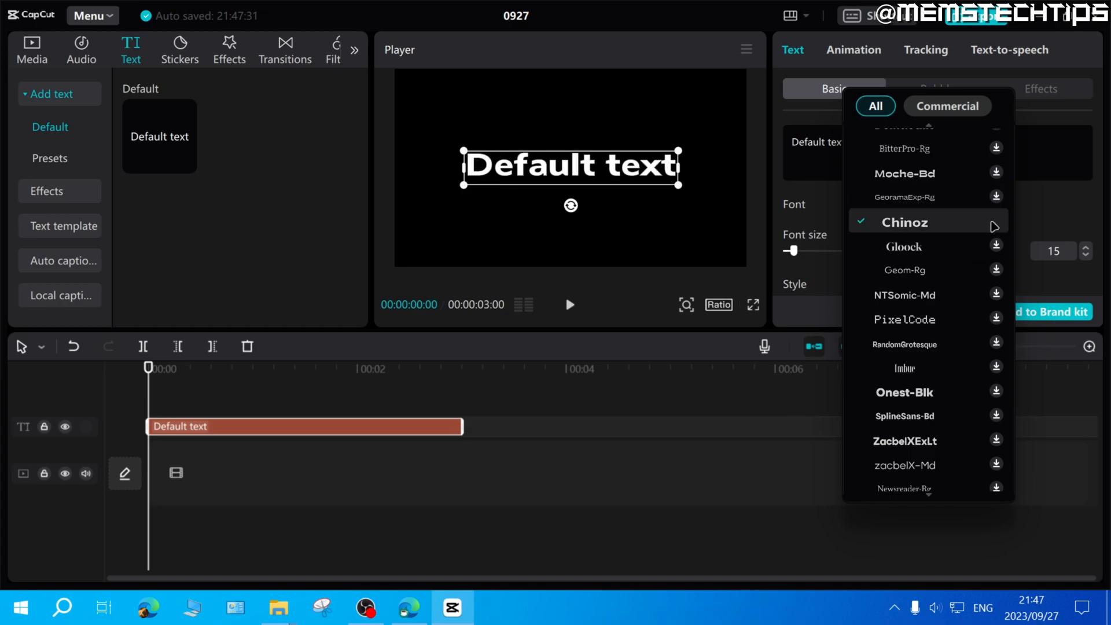
left_click(904, 221)
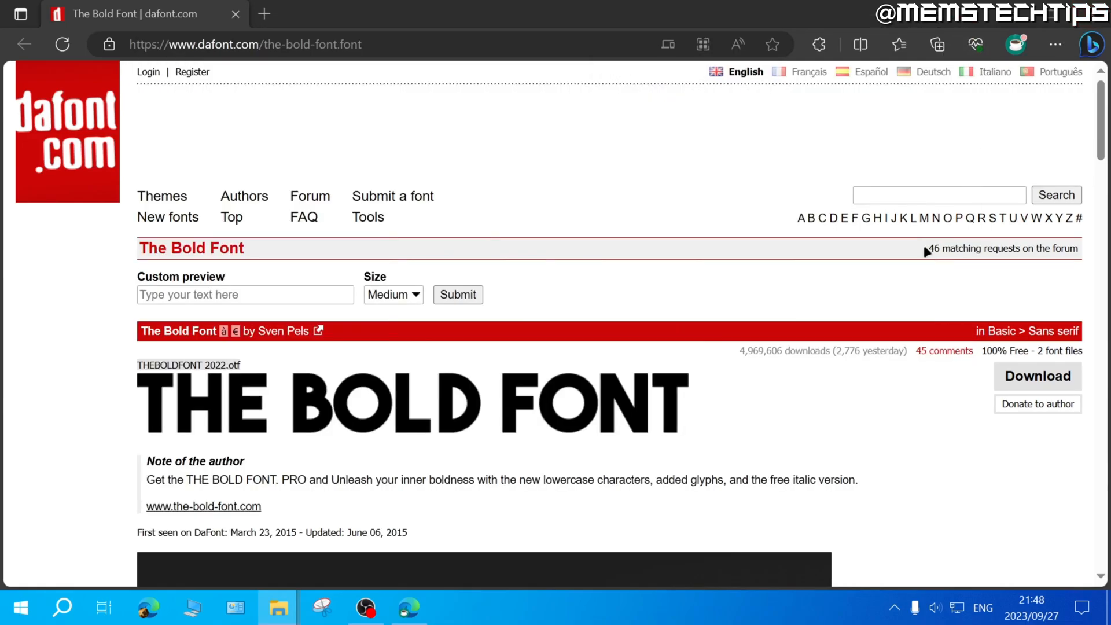
mouse_move(591, 443)
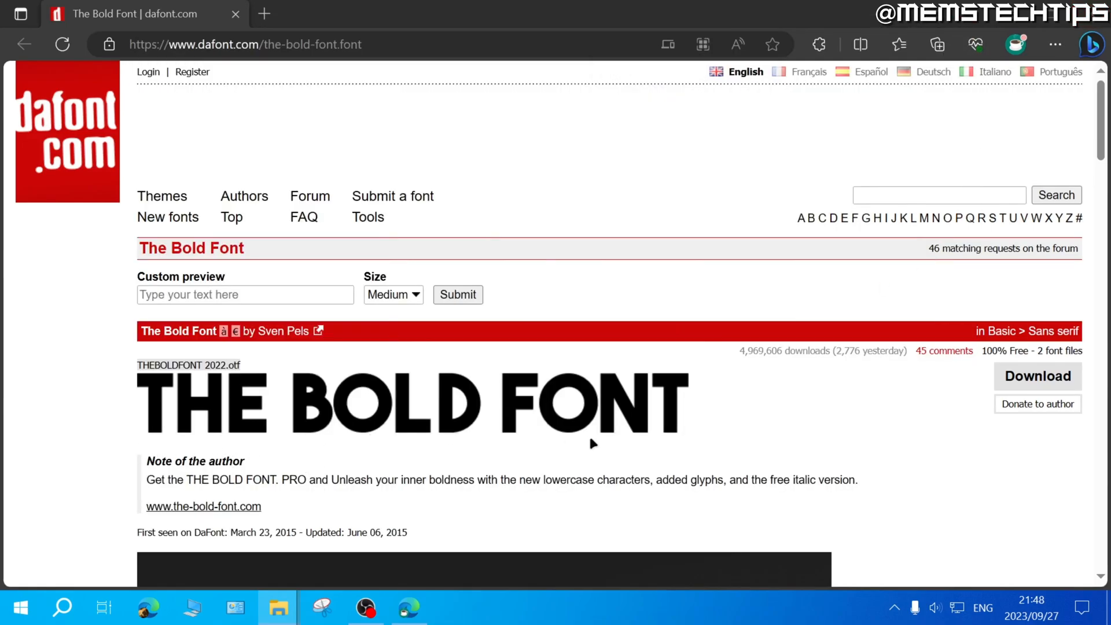
mouse_move(695, 423)
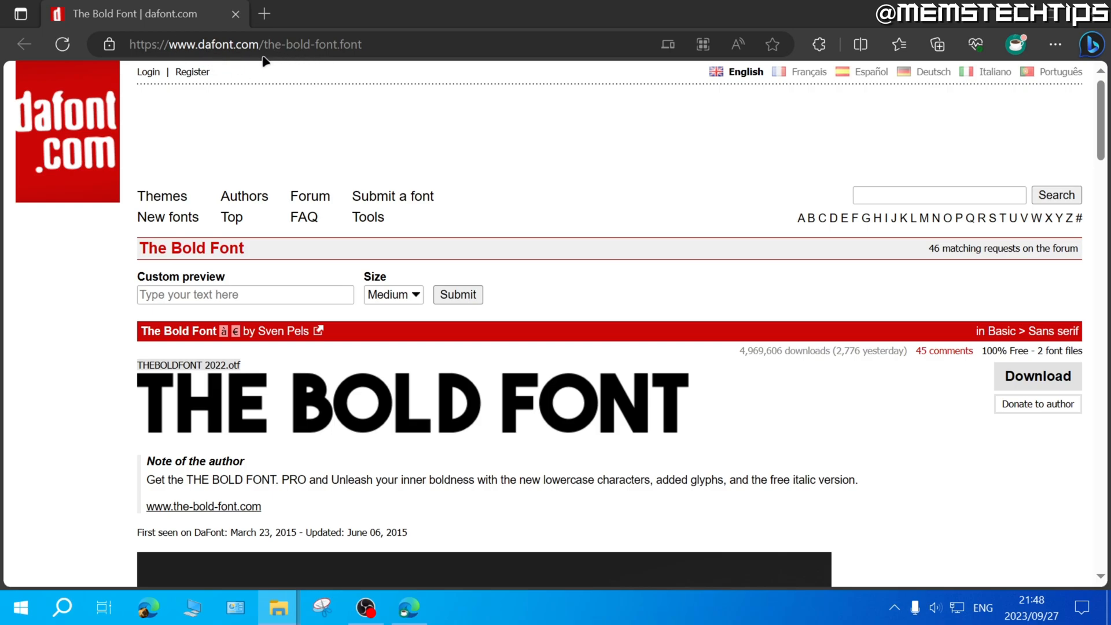
mouse_move(237, 92)
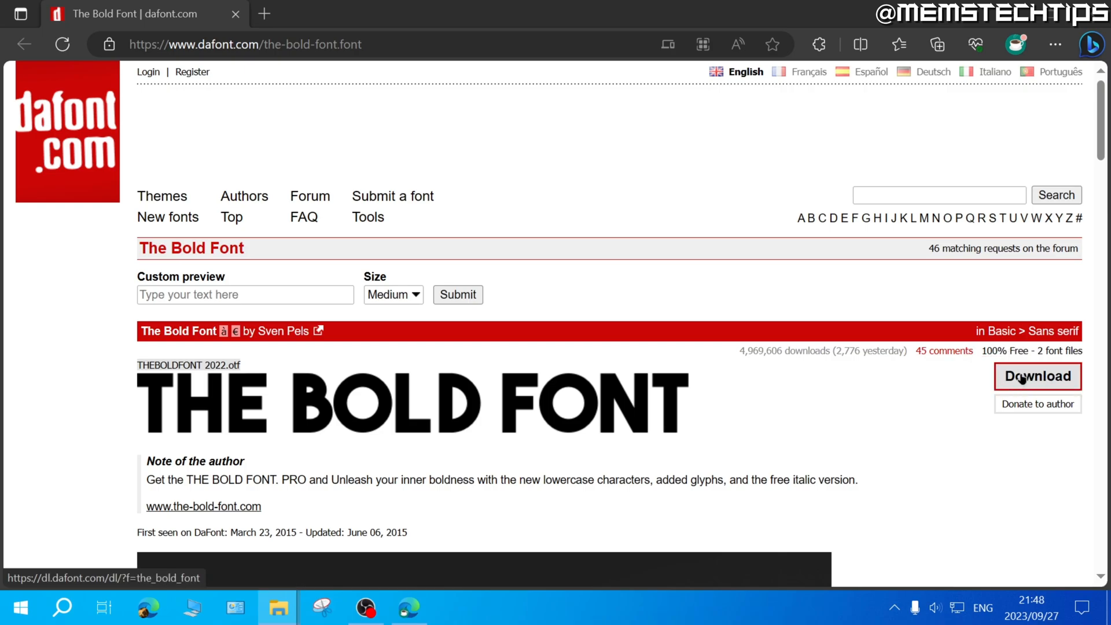
- Download the_bold_font.zip from dafont.com and show it in its Downloads folder
left_click(1037, 376)
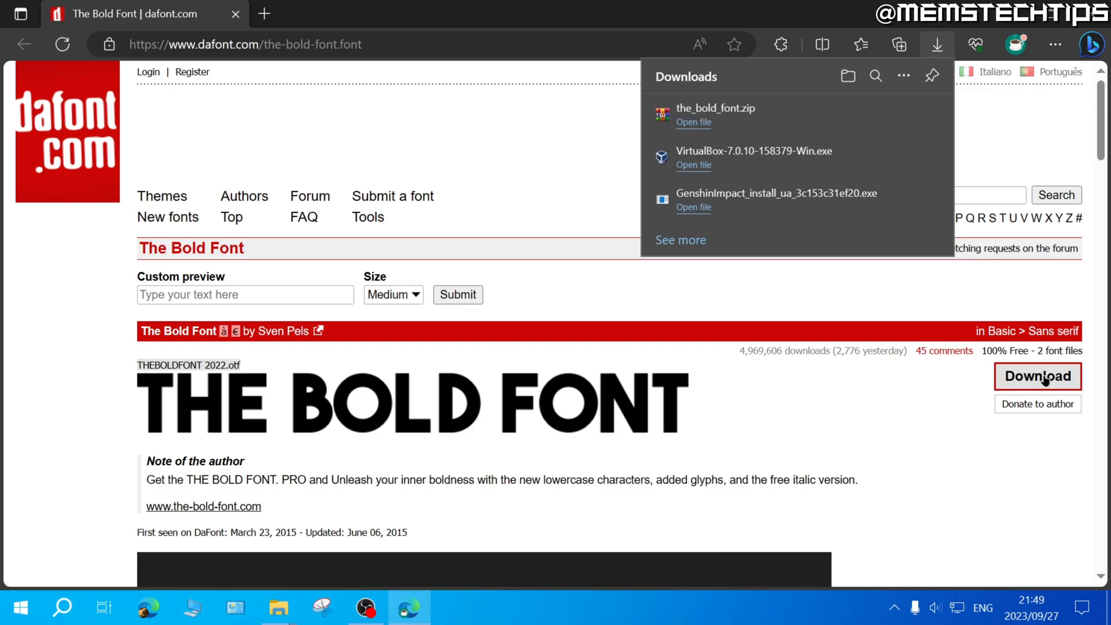
mouse_move(878, 126)
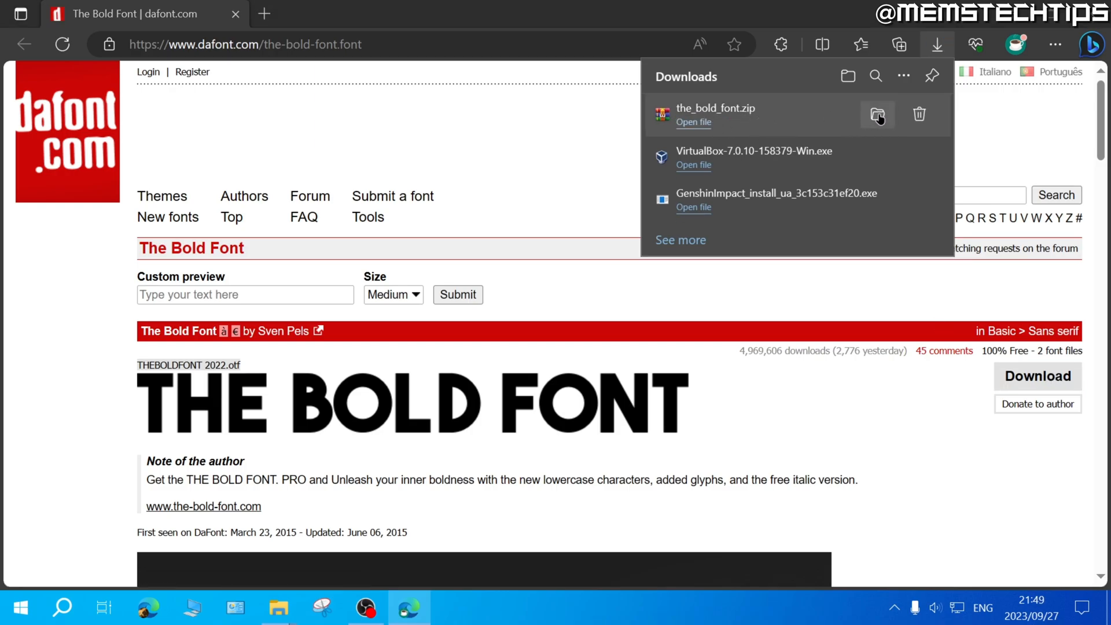
left_click(878, 114)
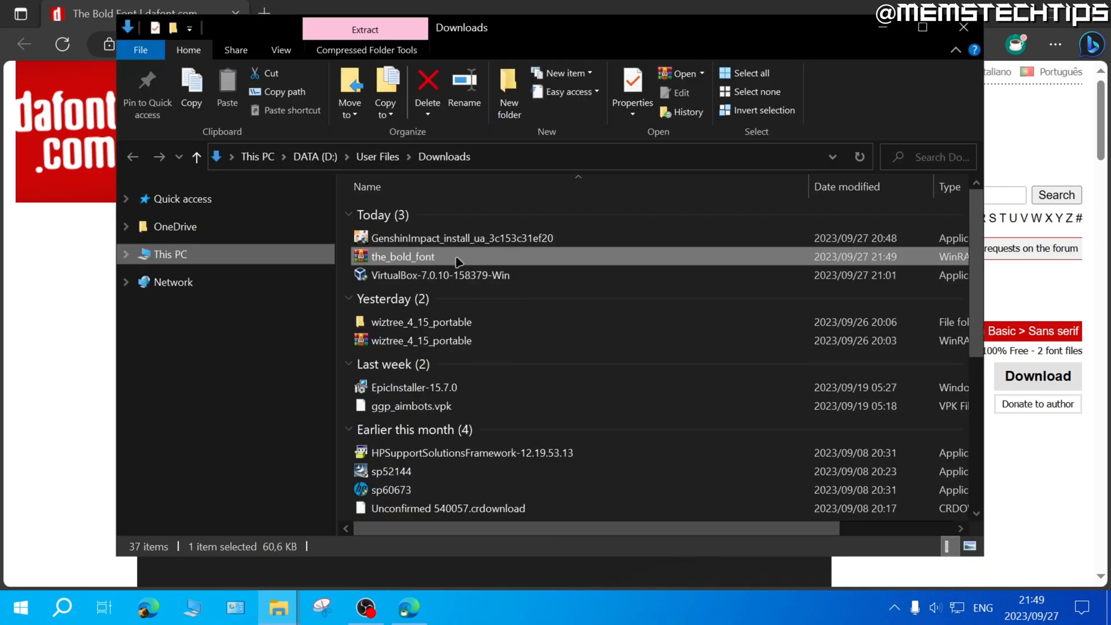
mouse_move(430, 262)
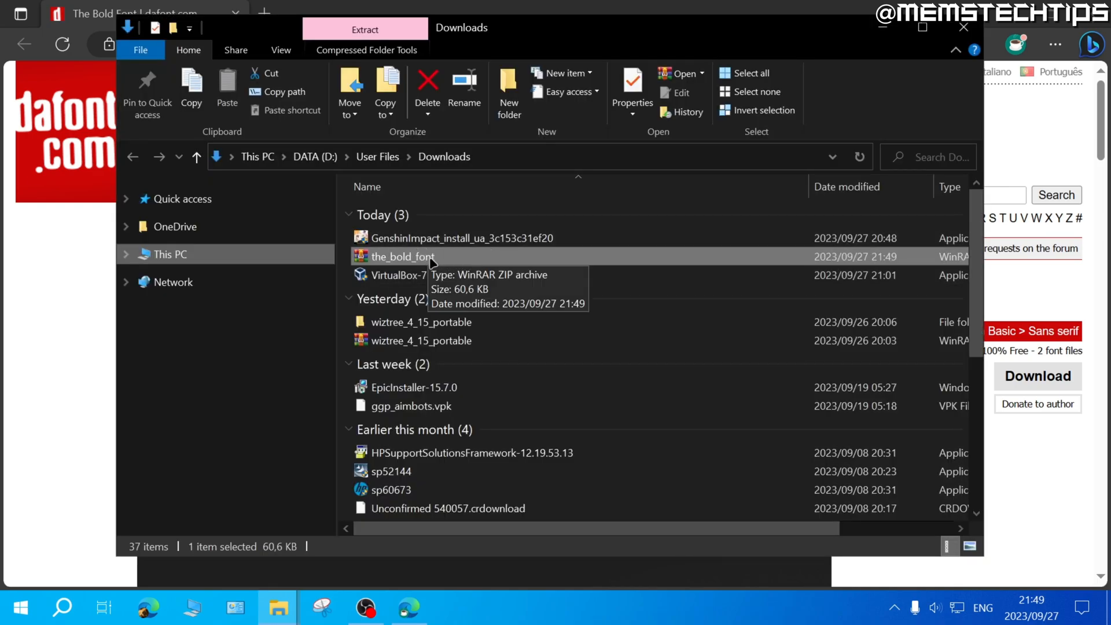
mouse_move(448, 260)
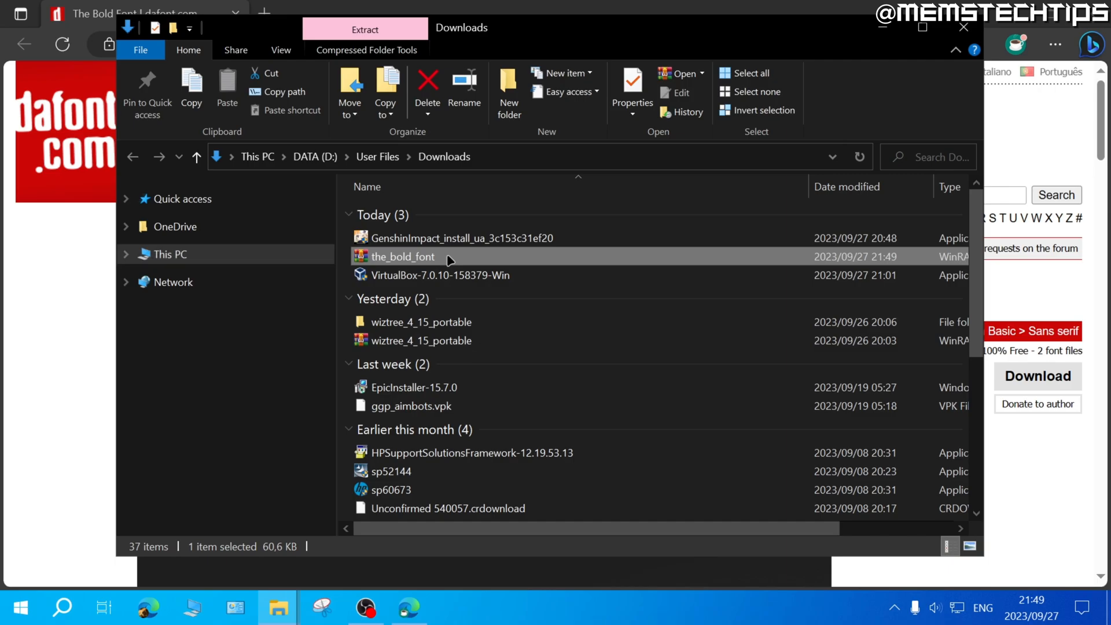
- Extract the_bold_font.zip with 7-Zip into a the_bold_font folder and open it
right_click(401, 256)
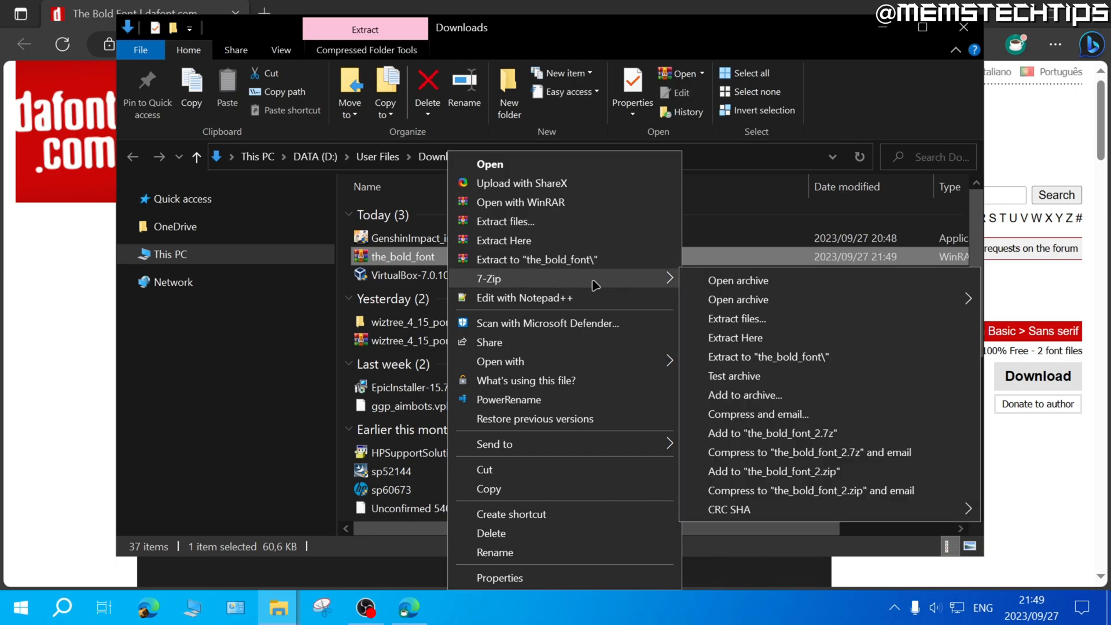
mouse_move(777, 356)
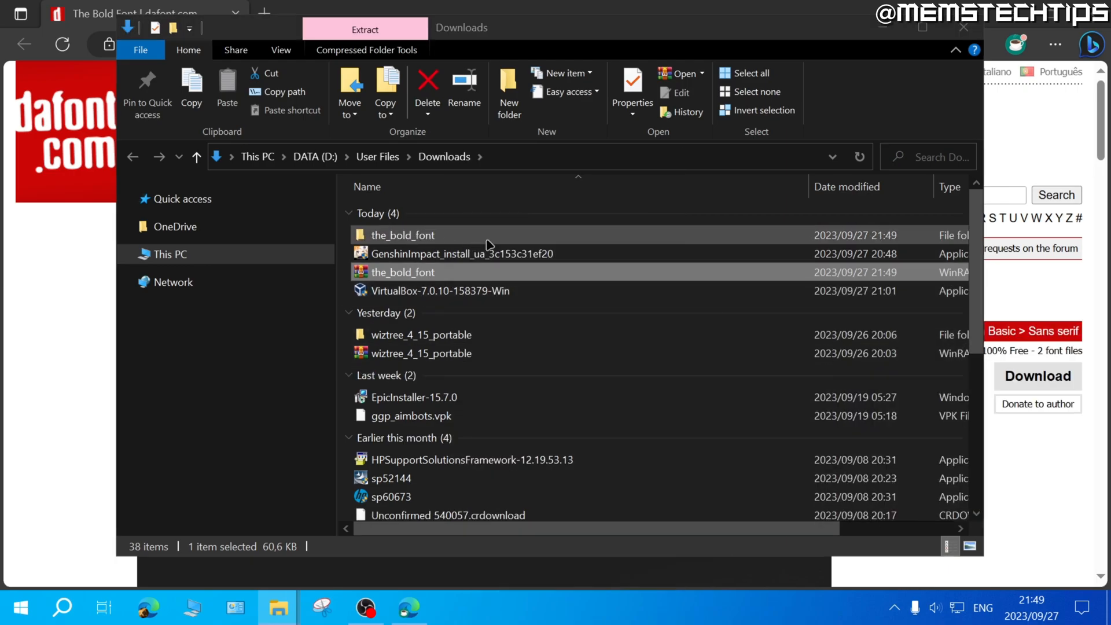
double_click(402, 234)
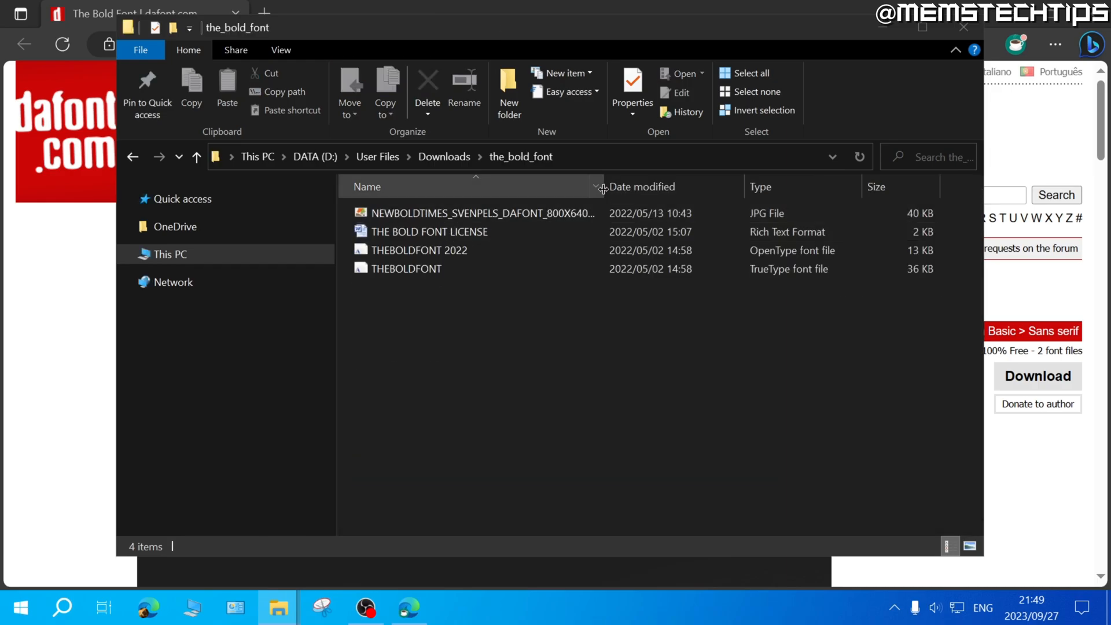
- Open the THEBOLDFONT 2022 OpenType file in the Windows font preview
left_click(417, 250)
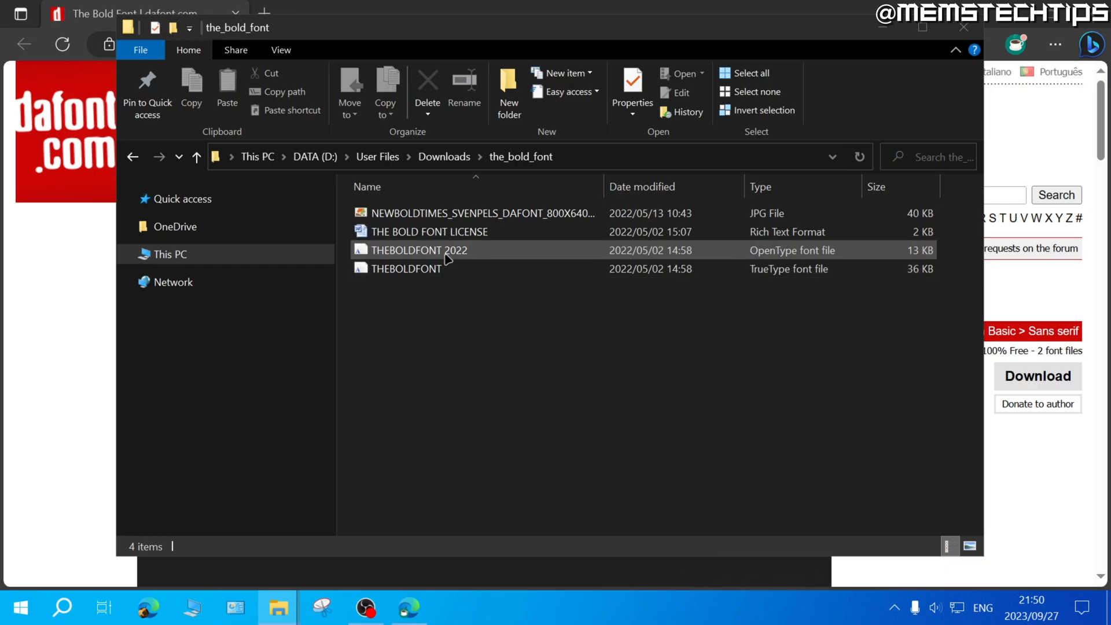
mouse_move(425, 250)
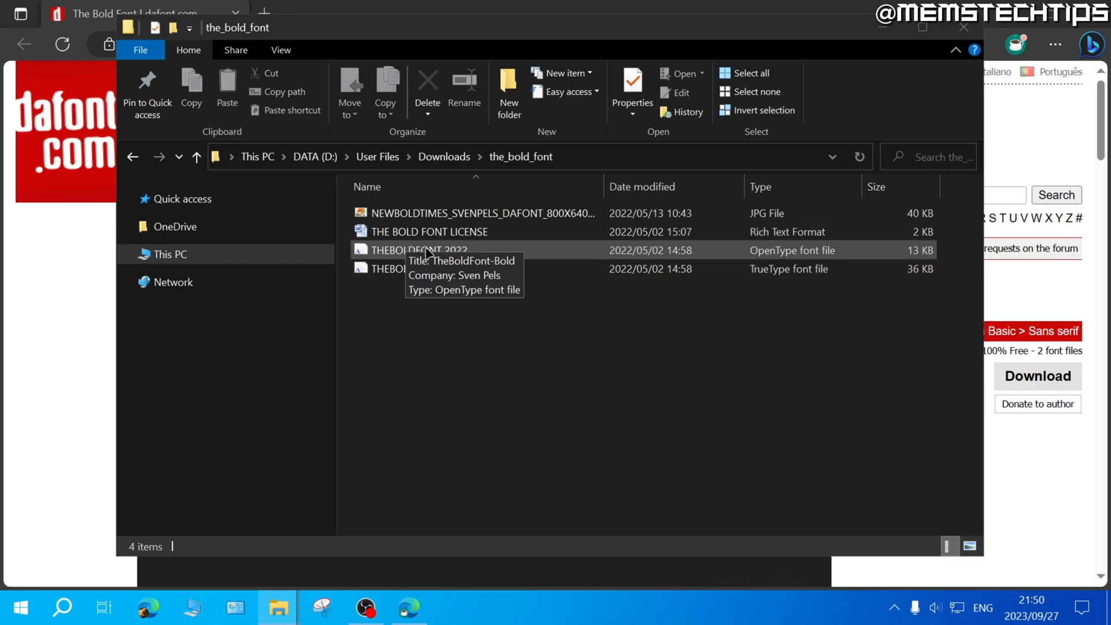
double_click(417, 250)
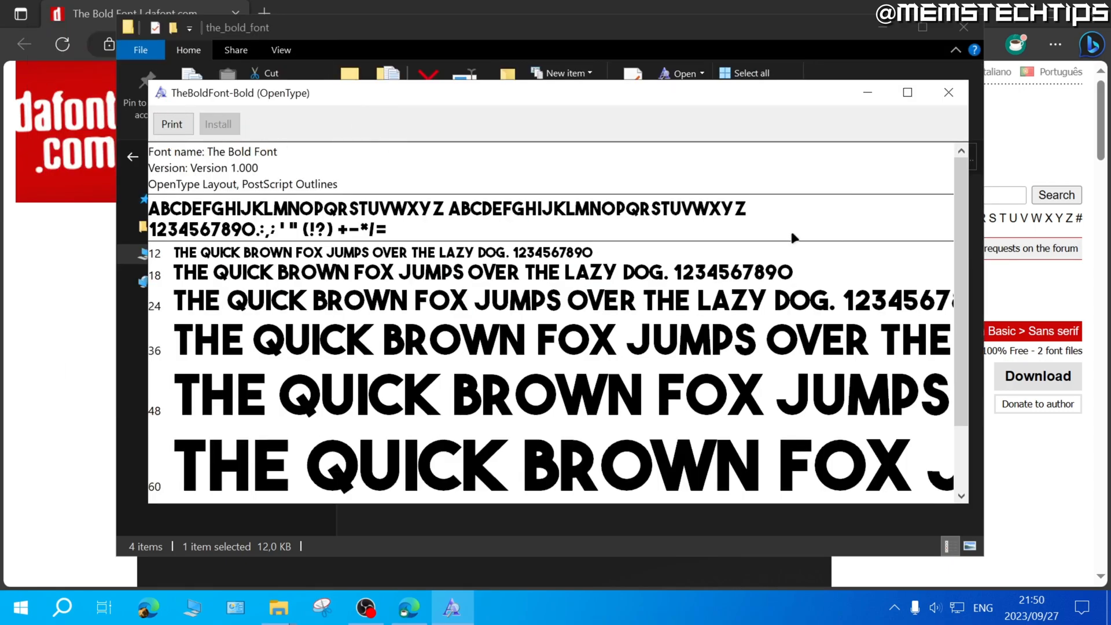
- Install TheBoldFont-Bold (OpenType) from the Font Viewer
left_click(948, 92)
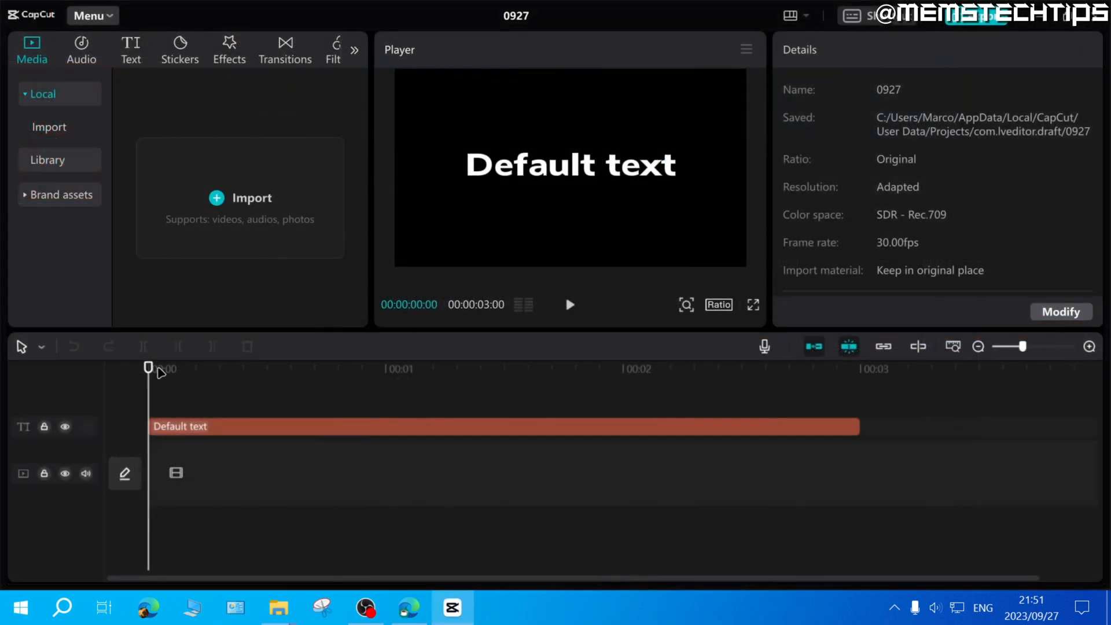
- Select the Default text clip and open its Font dropdown
left_click(496, 426)
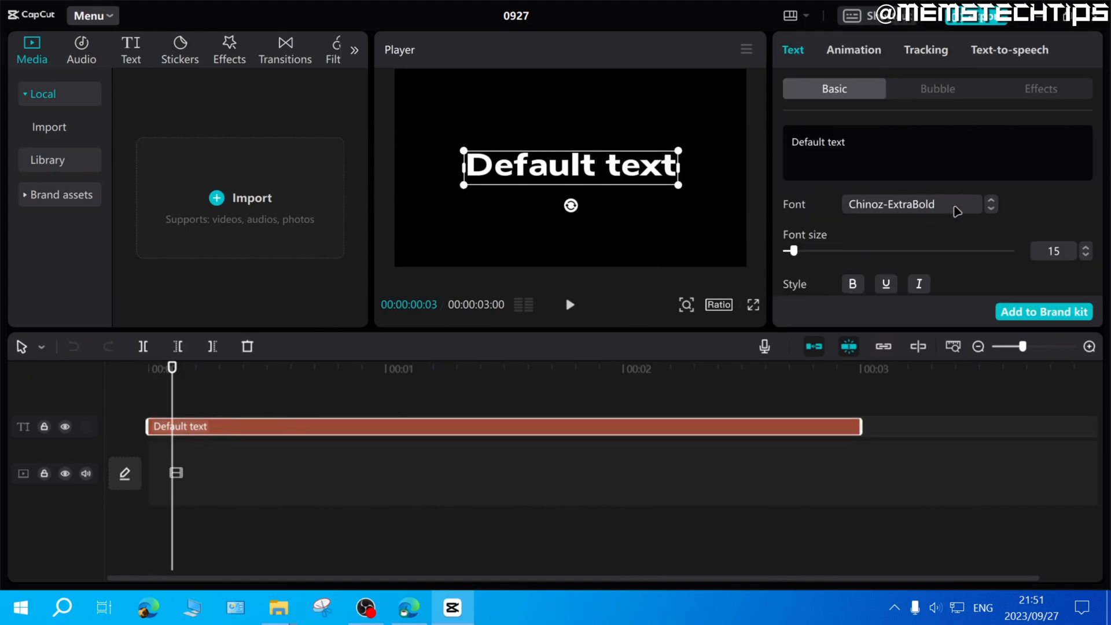
left_click(914, 204)
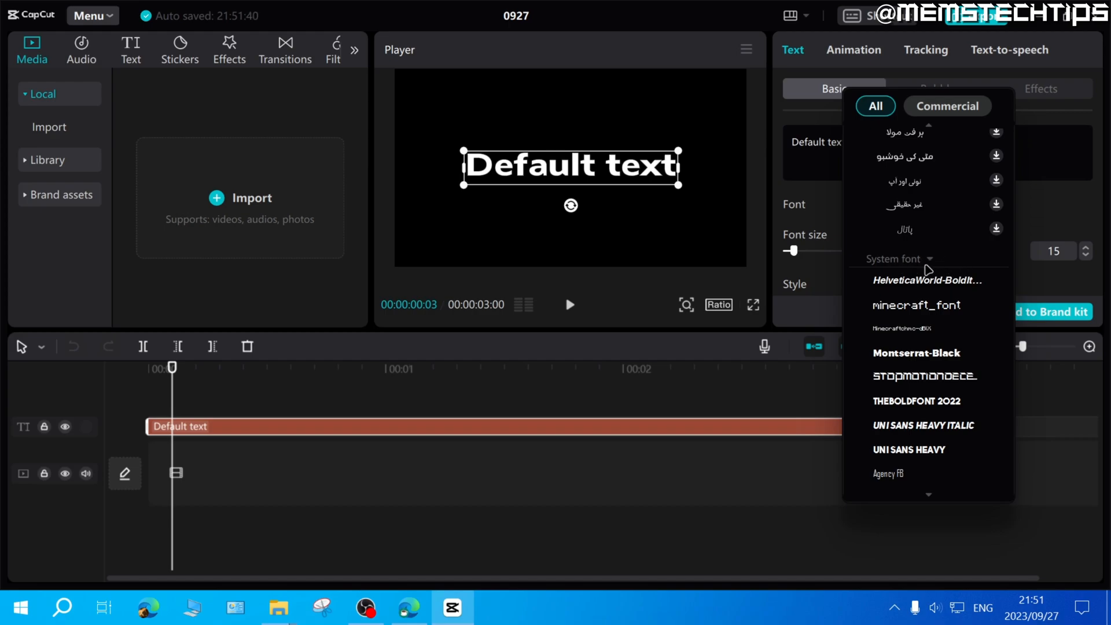
- Choose THEBOLDFONT 2022 under System font for the Default text clip
left_click(916, 305)
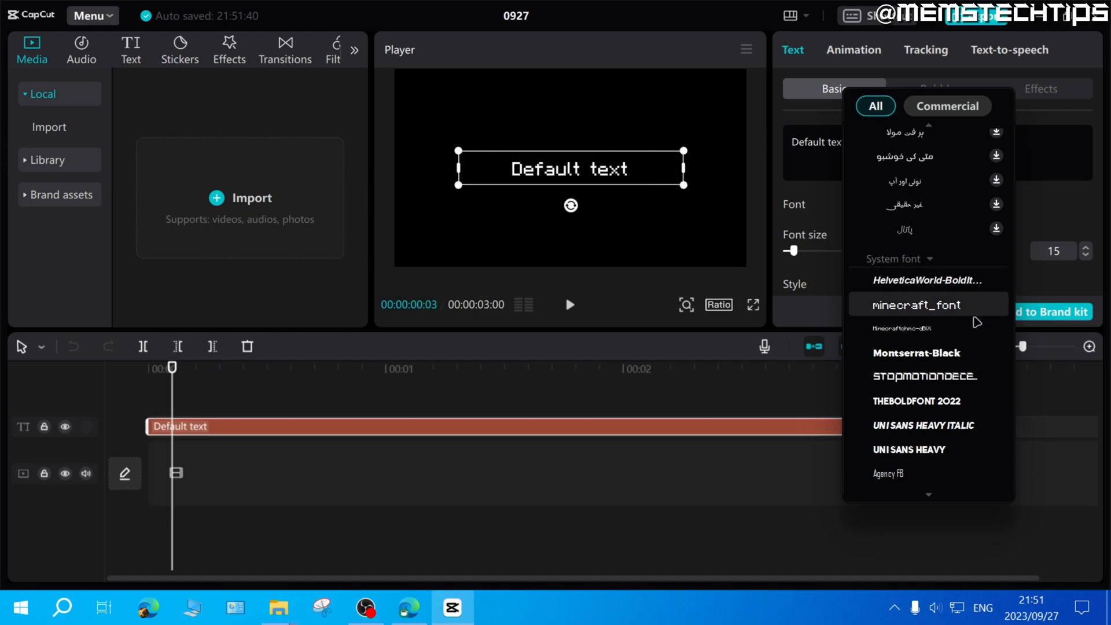
left_click(916, 305)
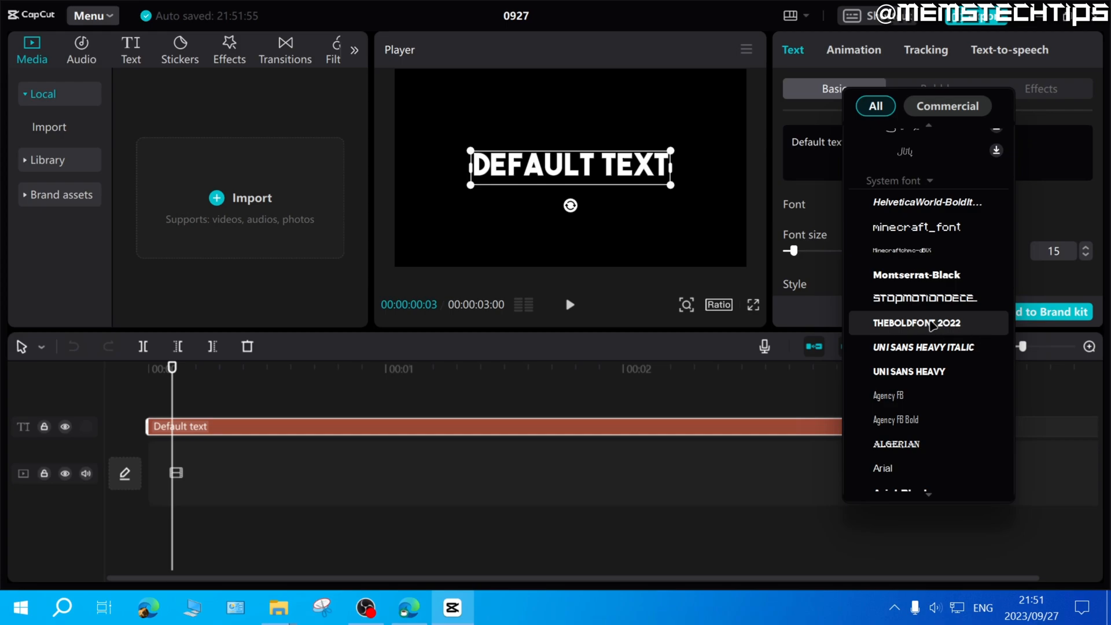
left_click(916, 323)
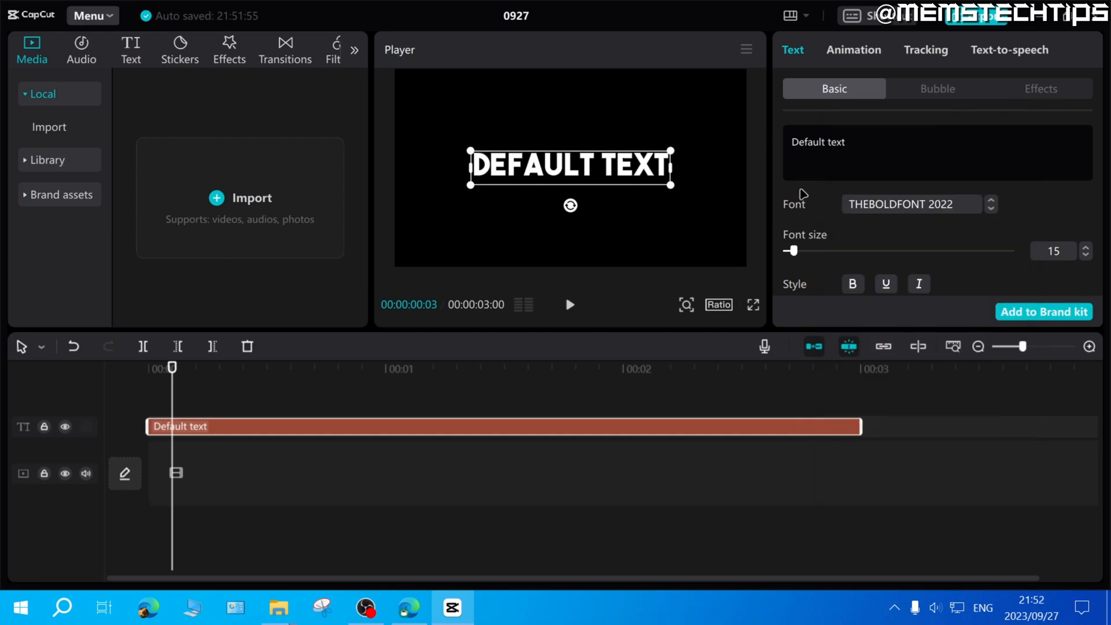